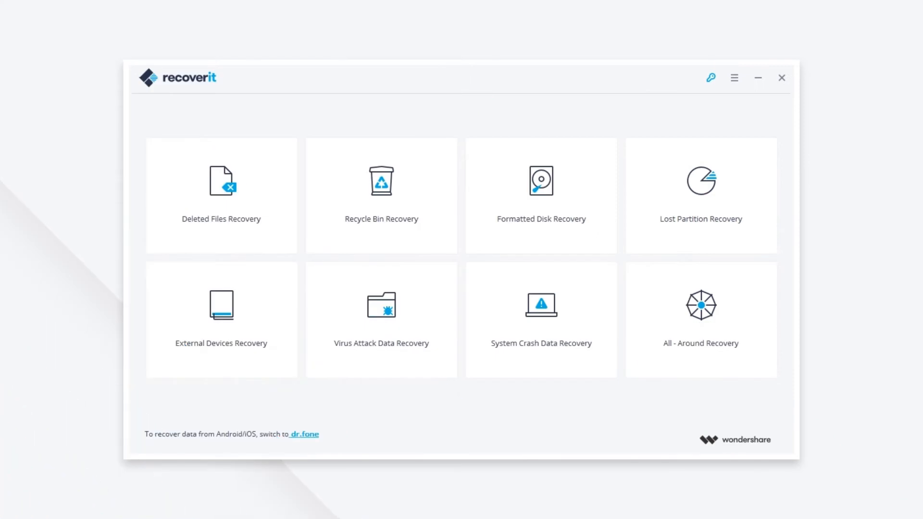
pyautogui.moveTo(221, 320)
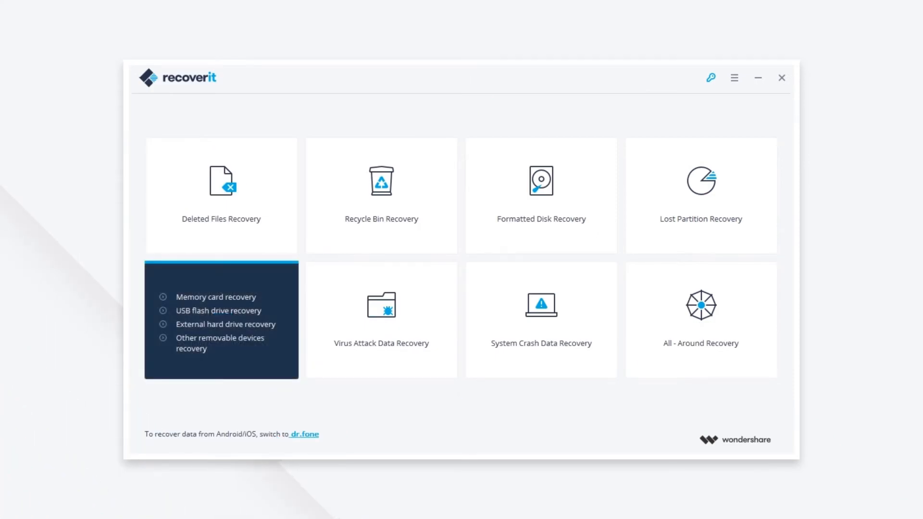
# Choose memory card recovery for the NICODOC (H:) card.
pyautogui.click(221, 319)
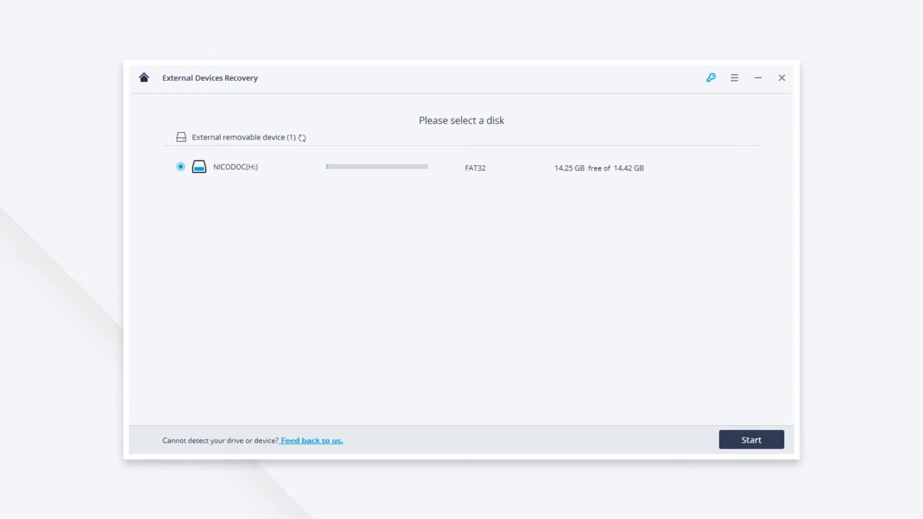
# Scan the NICODOC card, list its JPG photos, and launch an All-Around deep scan.
pyautogui.click(751, 439)
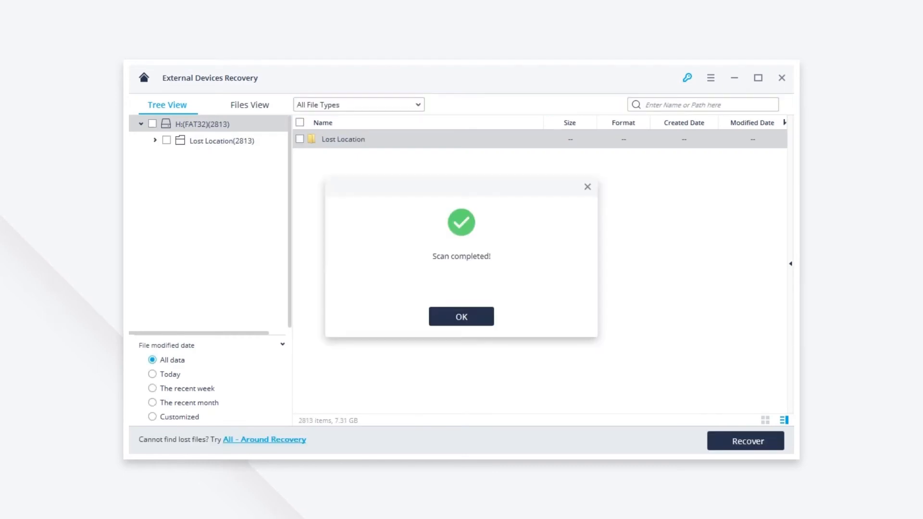
pyautogui.click(461, 316)
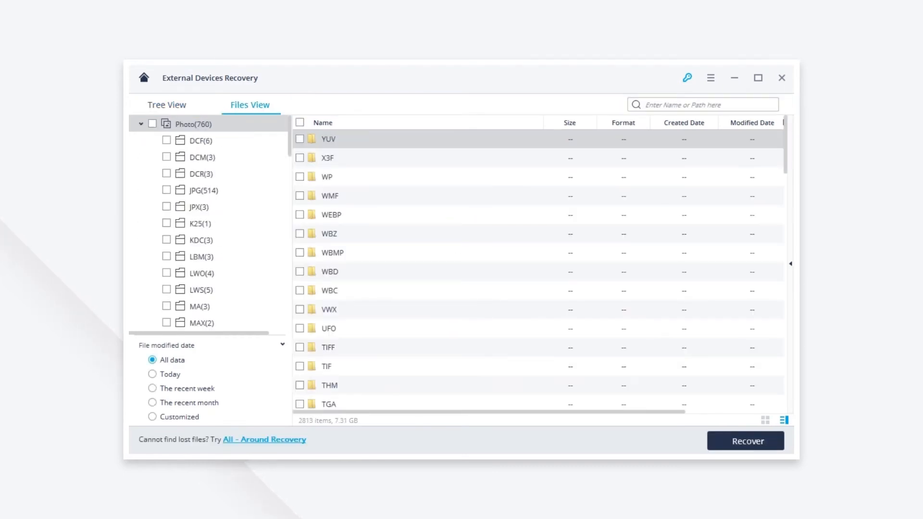
pyautogui.click(203, 189)
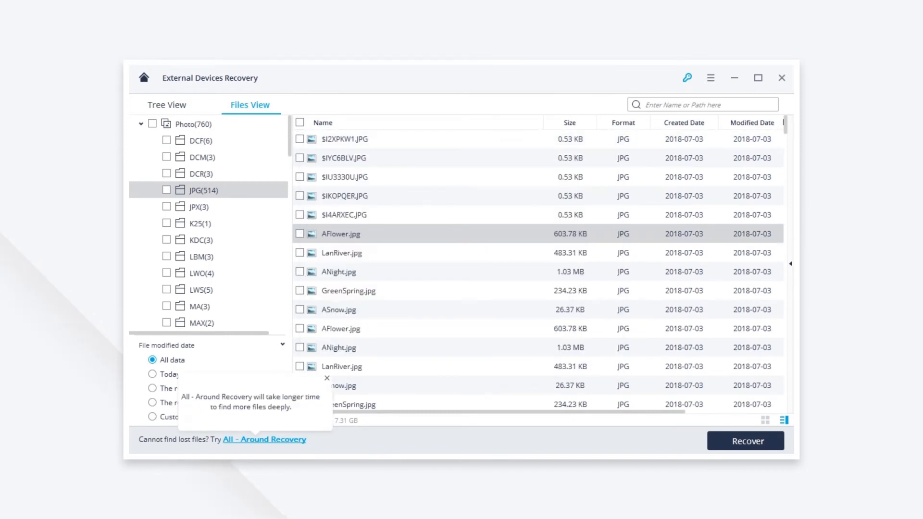
pyautogui.click(264, 439)
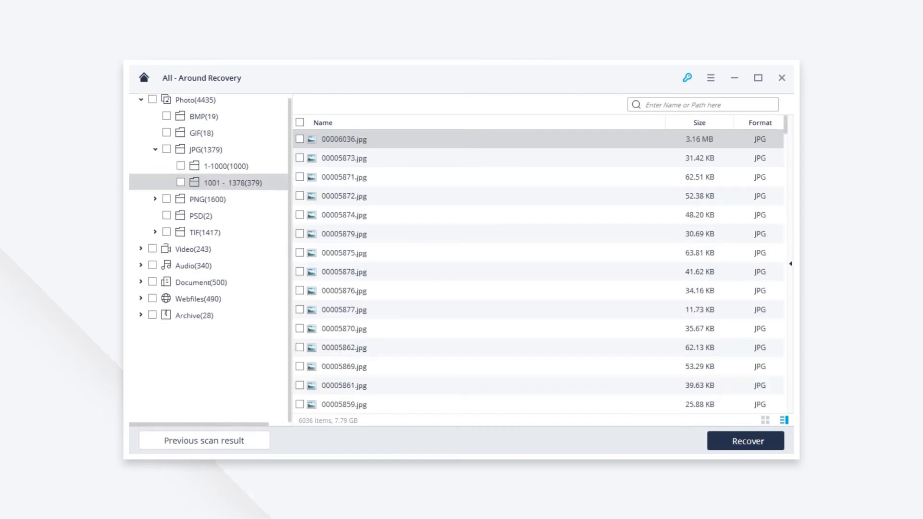
# Preview 00005872.jpg and recover it to WorkDoc (F:).
pyautogui.doubleClick(344, 196)
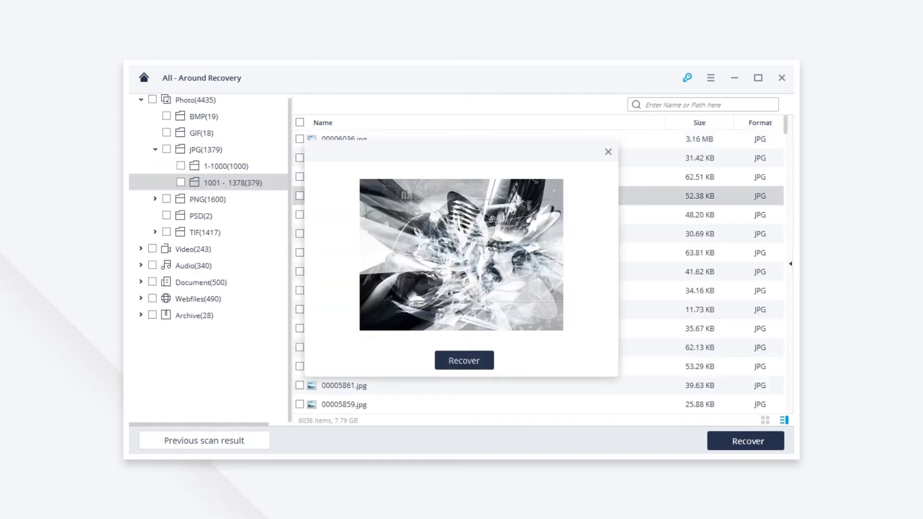
pyautogui.click(463, 360)
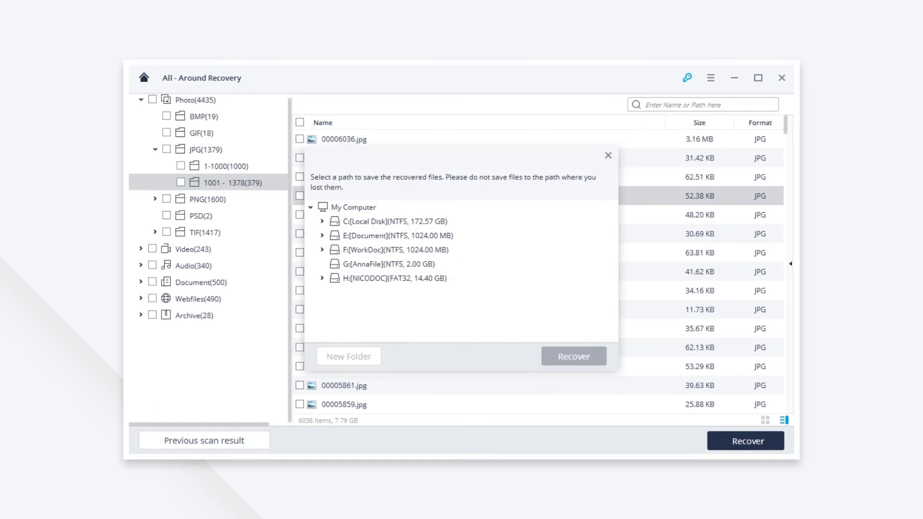
pyautogui.click(386, 249)
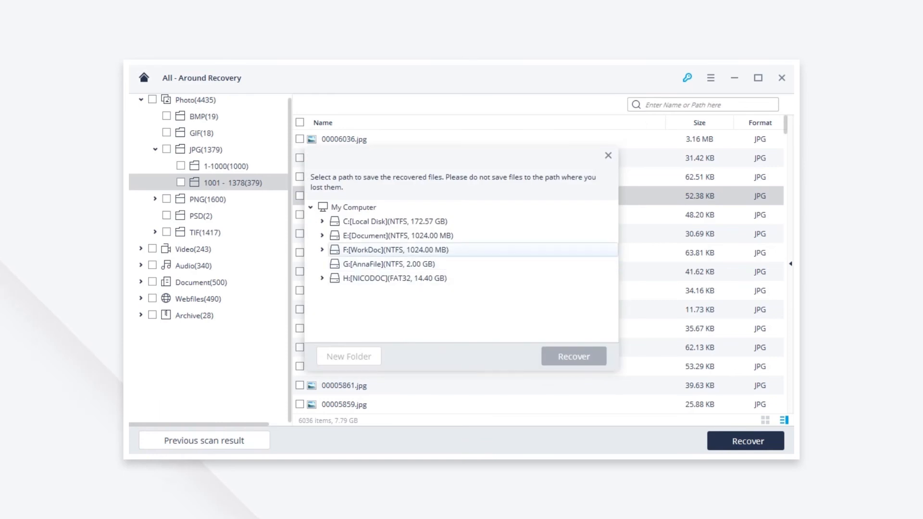
pyautogui.click(388, 249)
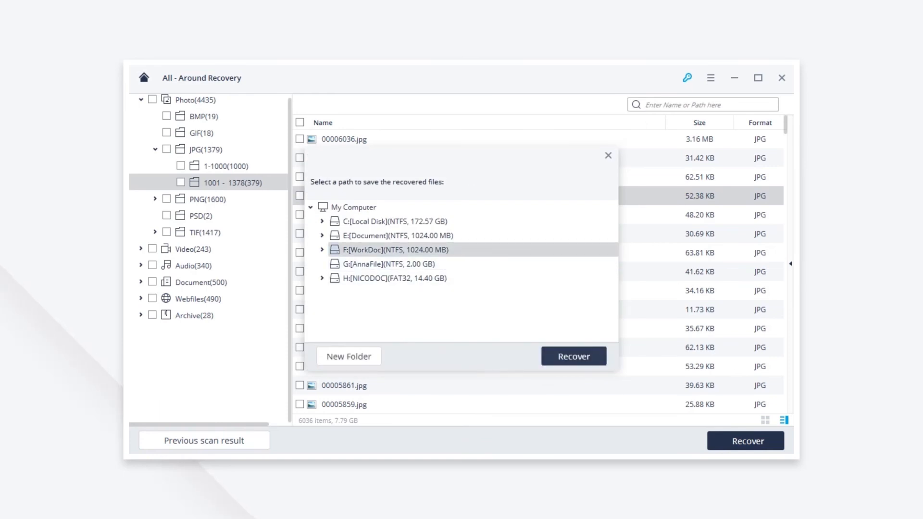
pyautogui.click(572, 355)
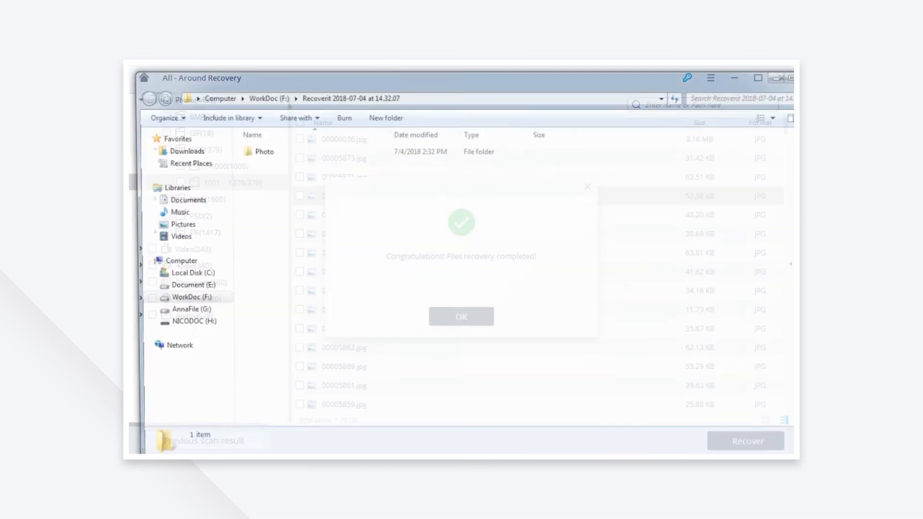
pyautogui.click(461, 316)
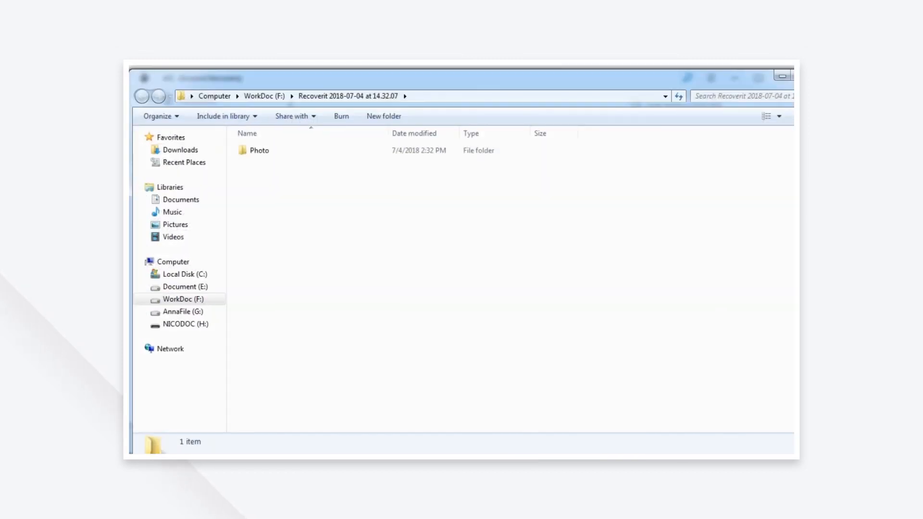